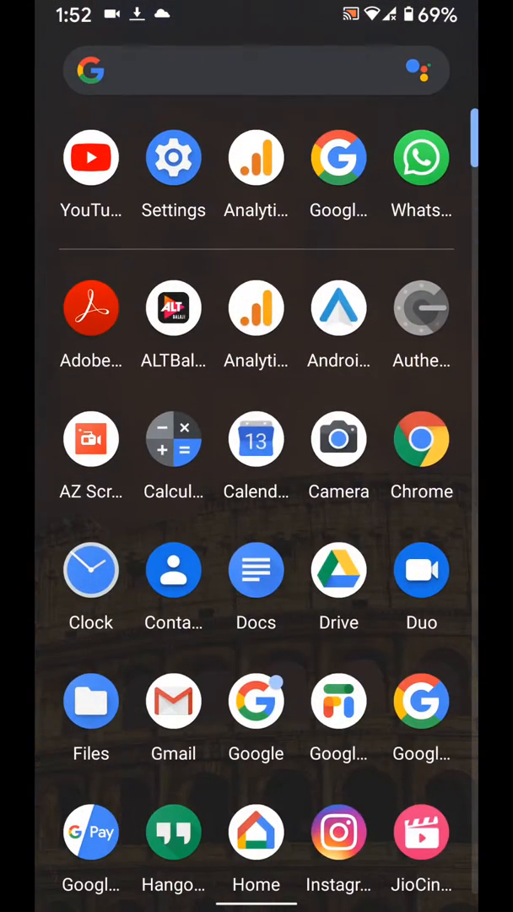
# Open Settings from the app drawer and go to System > Gestures.
pyautogui.click(172, 157)
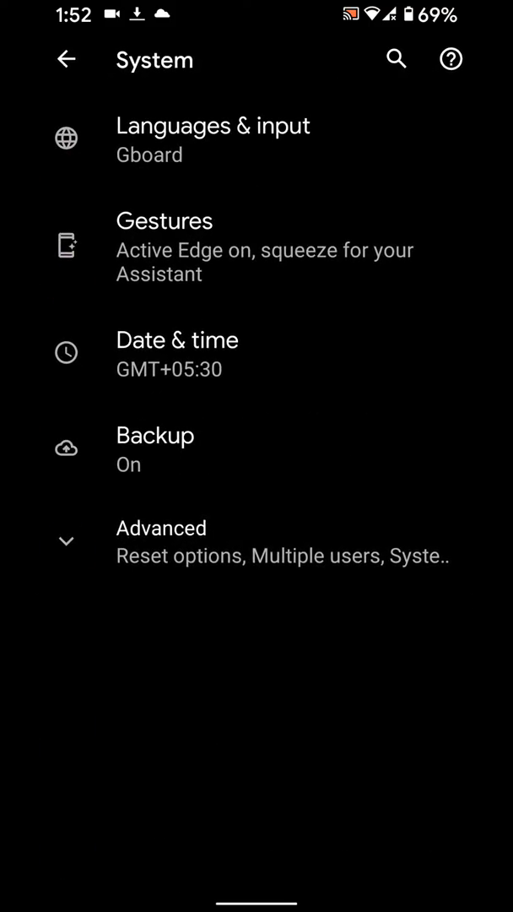
pyautogui.click(164, 243)
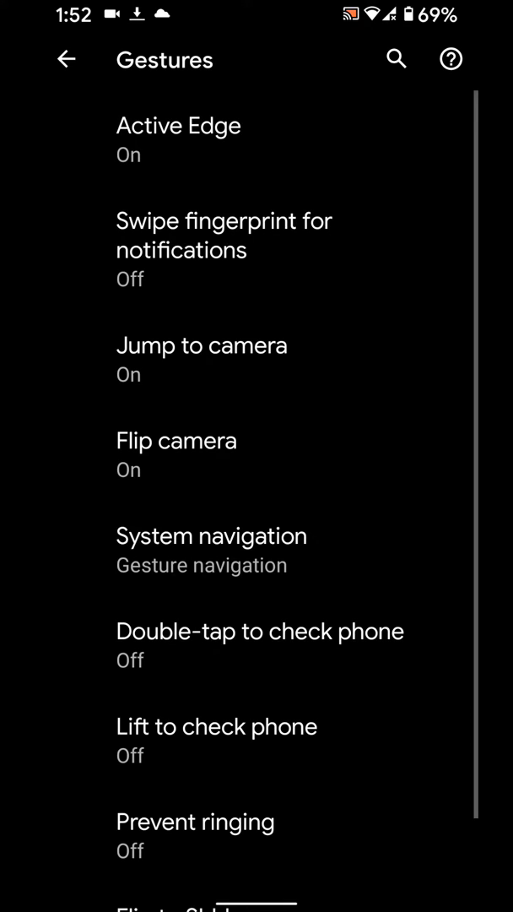
# Open Active Edge to reach the Squeeze for your Assistant introduction.
pyautogui.click(179, 125)
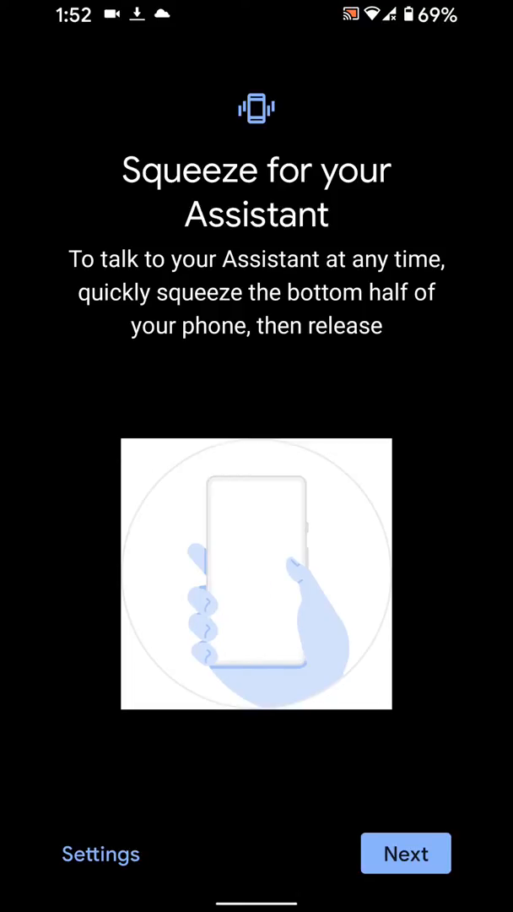
# Leave the squeeze intro and return through the Settings list to System > Gestures.
pyautogui.click(405, 853)
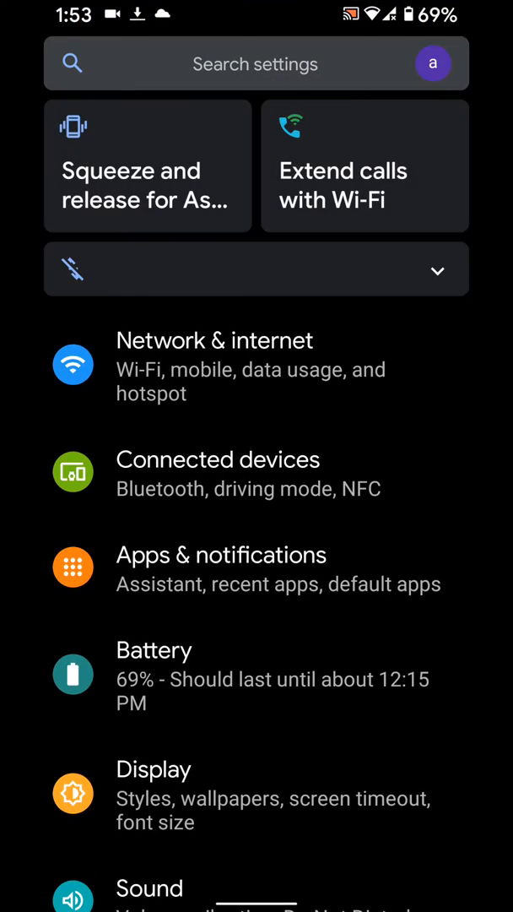
pyautogui.scroll(-3)
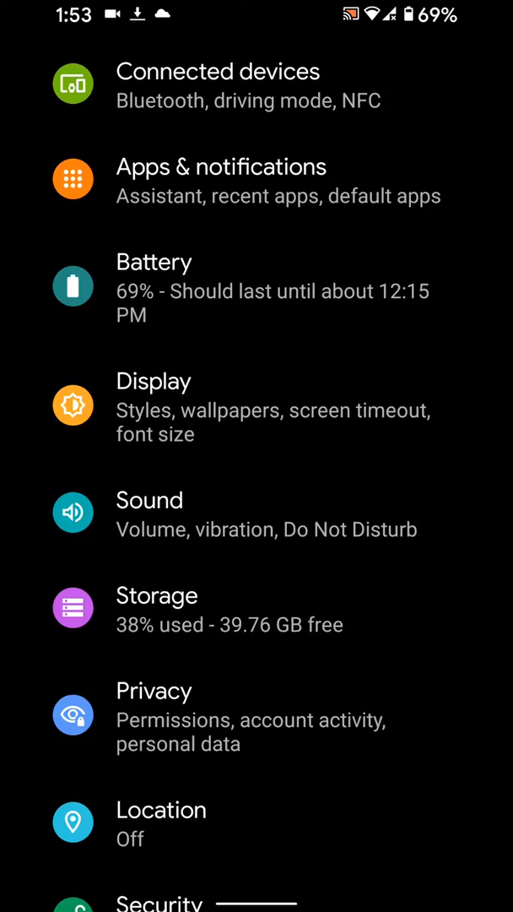
pyautogui.scroll(-3)
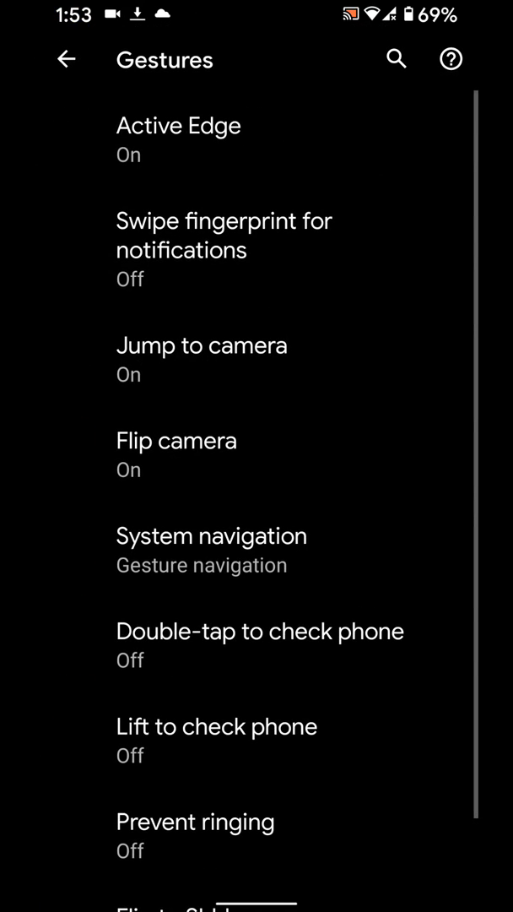
# In Active Edge, switch Squeeze for your Assistant off and then back on.
pyautogui.click(177, 139)
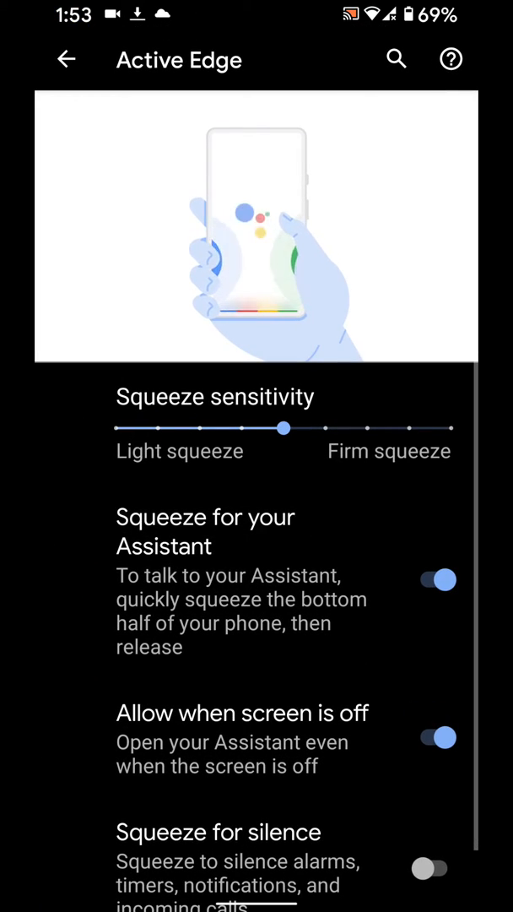
pyautogui.click(436, 579)
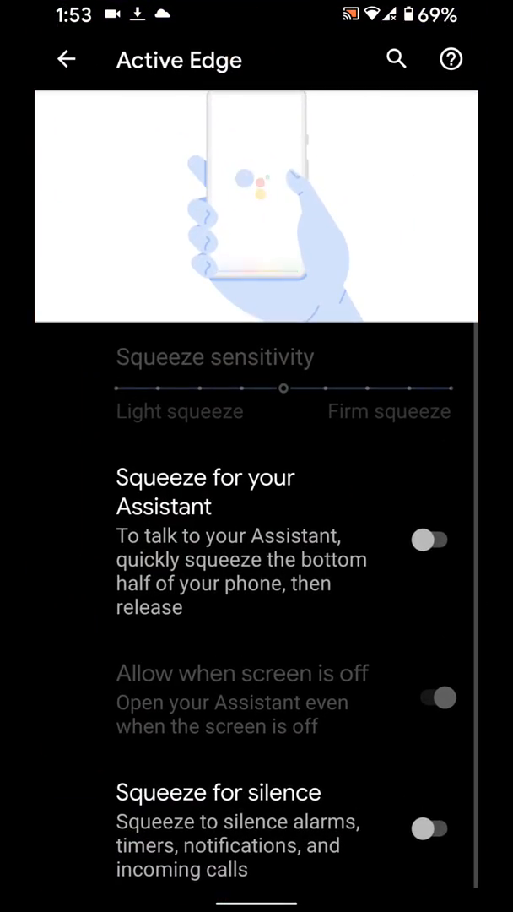
pyautogui.click(430, 540)
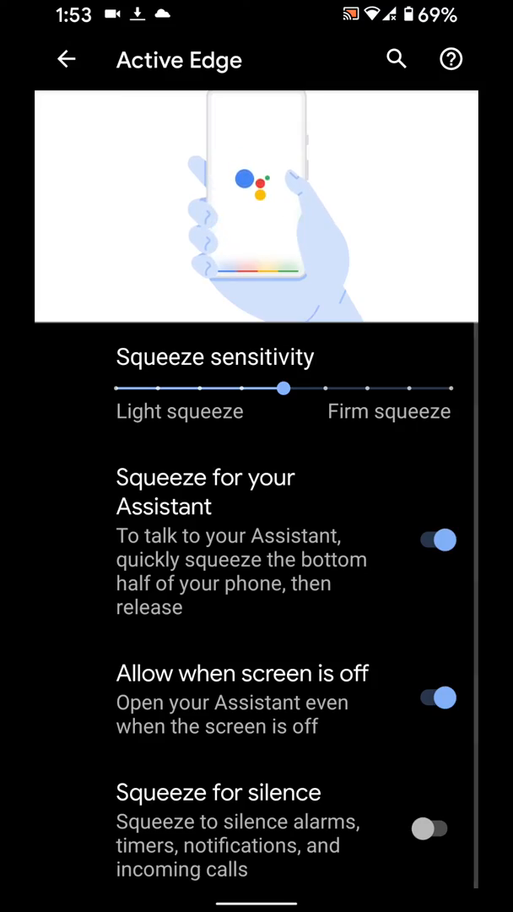